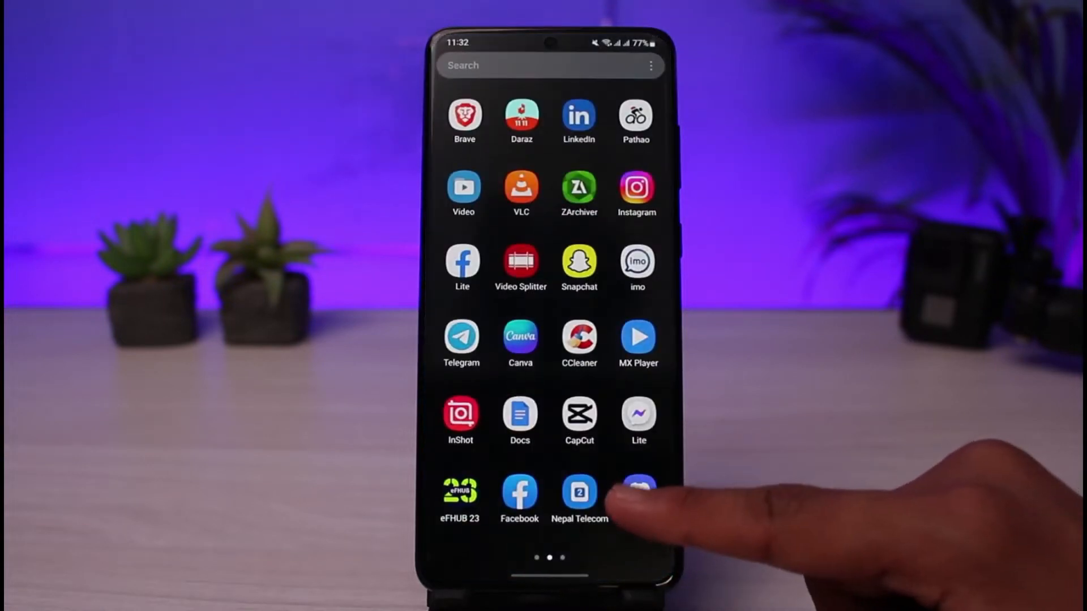
Launch Discord from the app drawer, landing on the Nitro Basic offer
{"action": "left_click", "coordinate": [637, 485]}
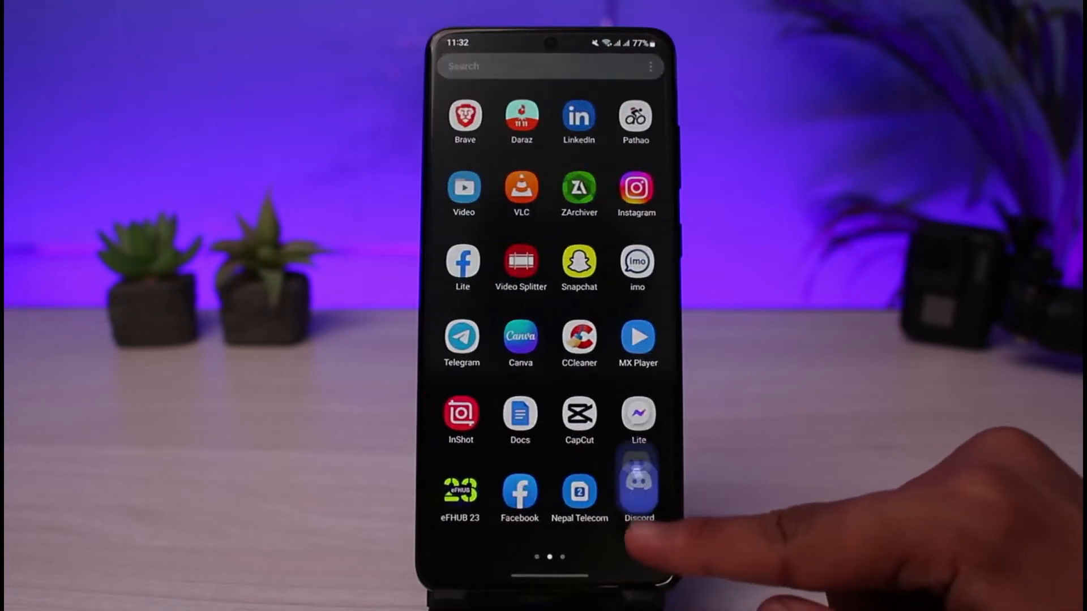
{"action": "left_click", "coordinate": [636, 485]}
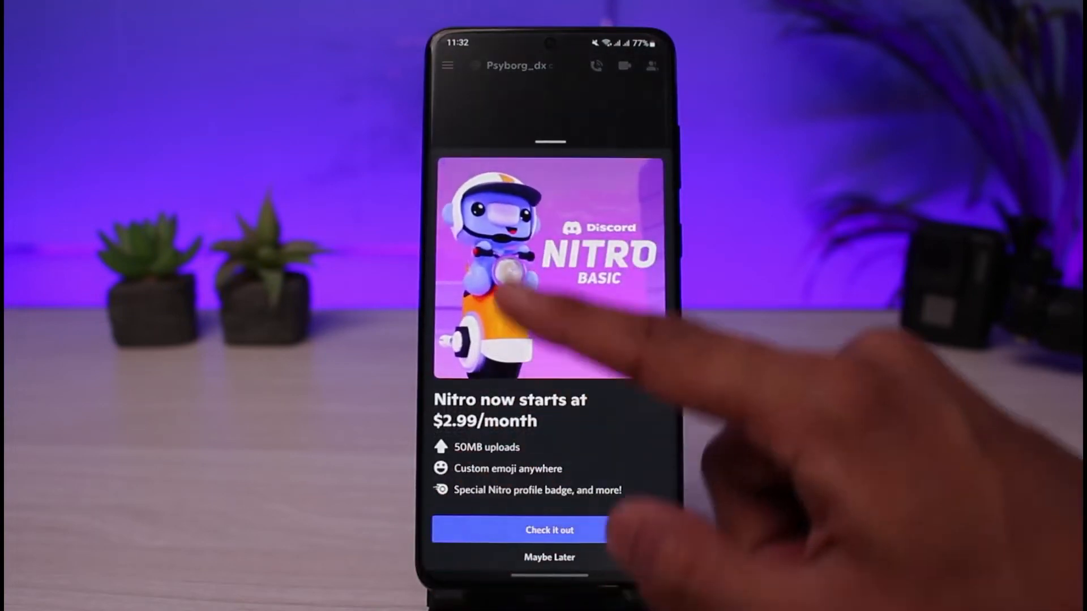
Dismiss the Nitro offer with Maybe Later to reach the Direct Messages list
{"action": "left_click", "coordinate": [548, 557]}
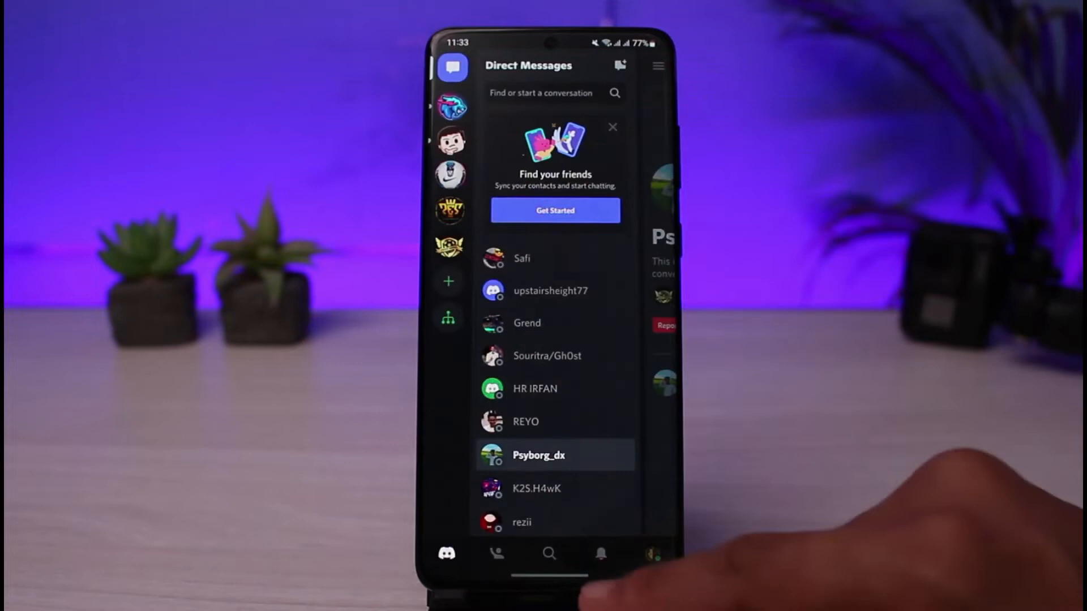
{"action": "mouse_move", "coordinate": [652, 554]}
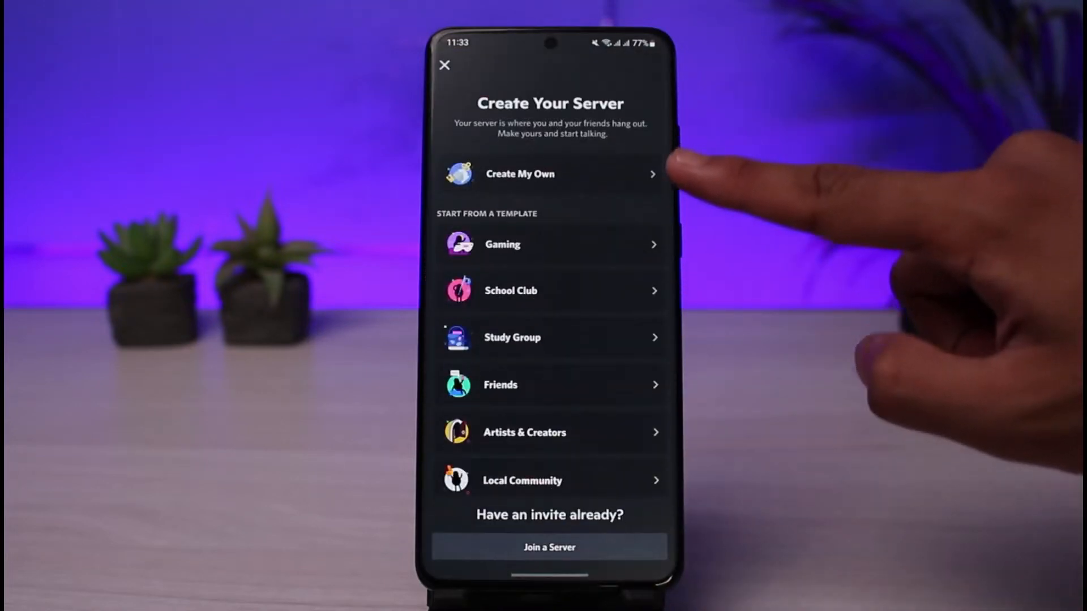
Start a Create My Own server, then back out to the Patch Heroes server channels
{"action": "left_click", "coordinate": [550, 174]}
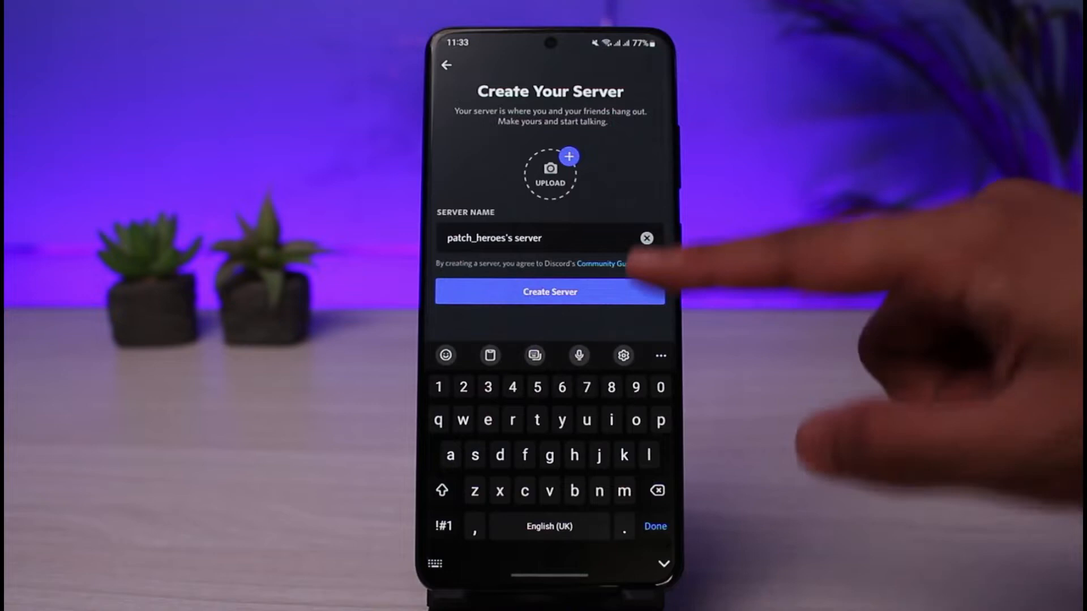
{"action": "left_click", "coordinate": [653, 526]}
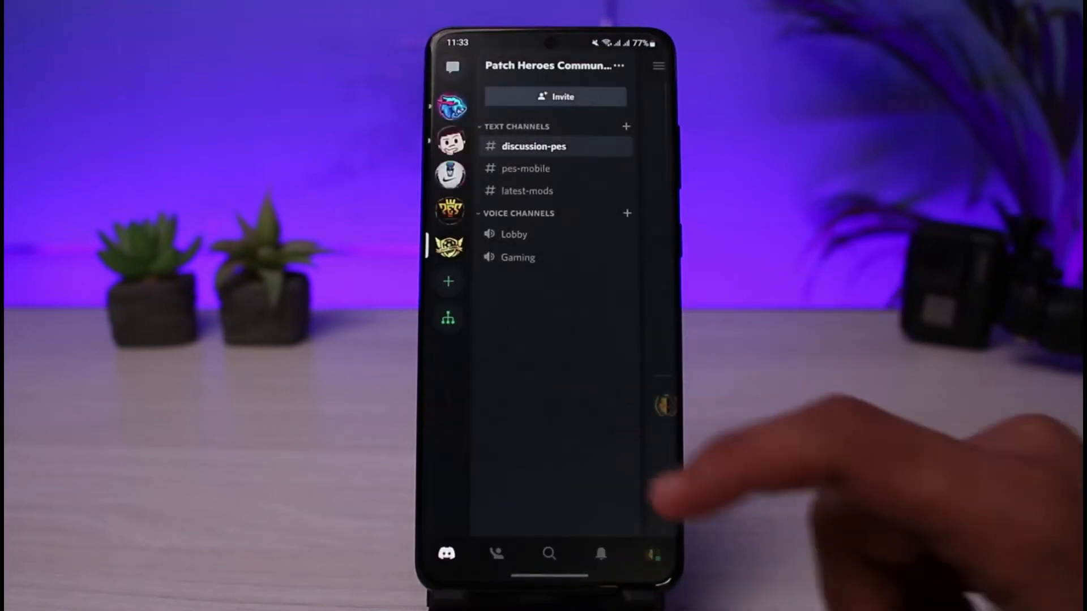
{"action": "mouse_move", "coordinate": [693, 485]}
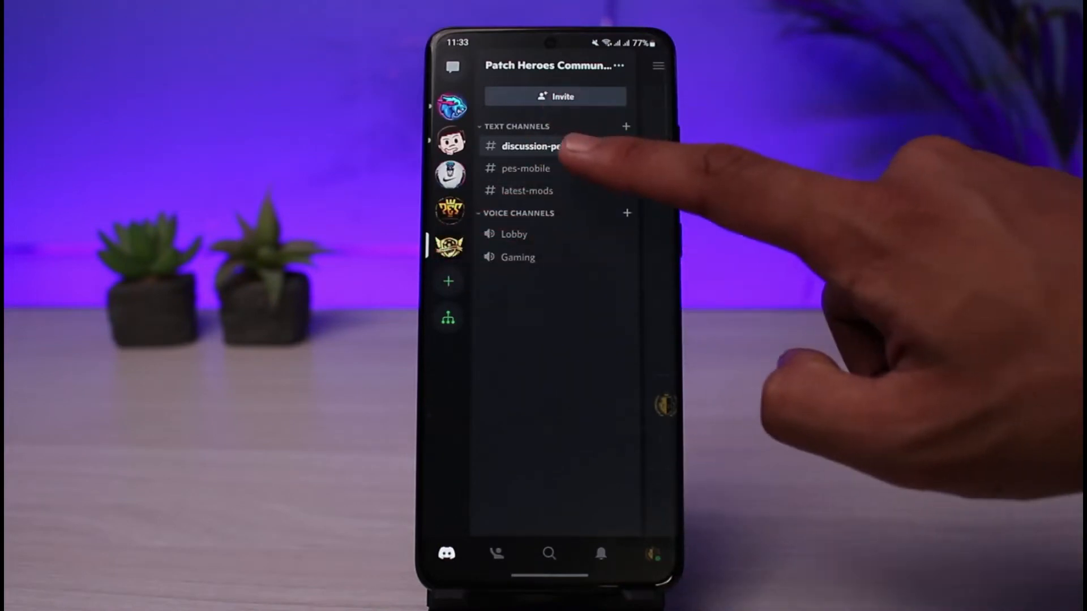
{"action": "left_click", "coordinate": [541, 146]}
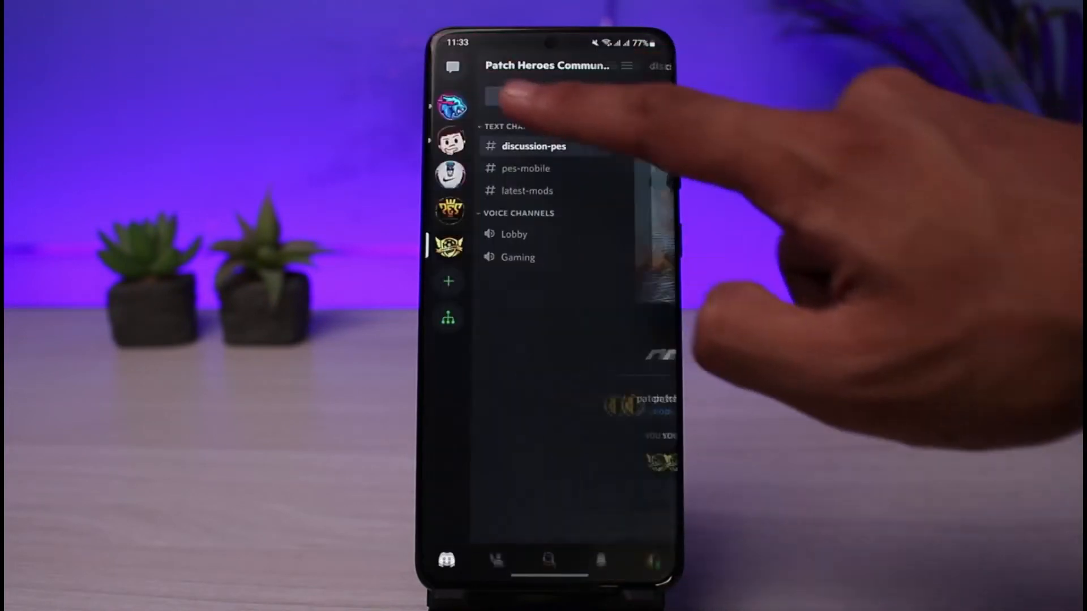
{"action": "left_click", "coordinate": [526, 169]}
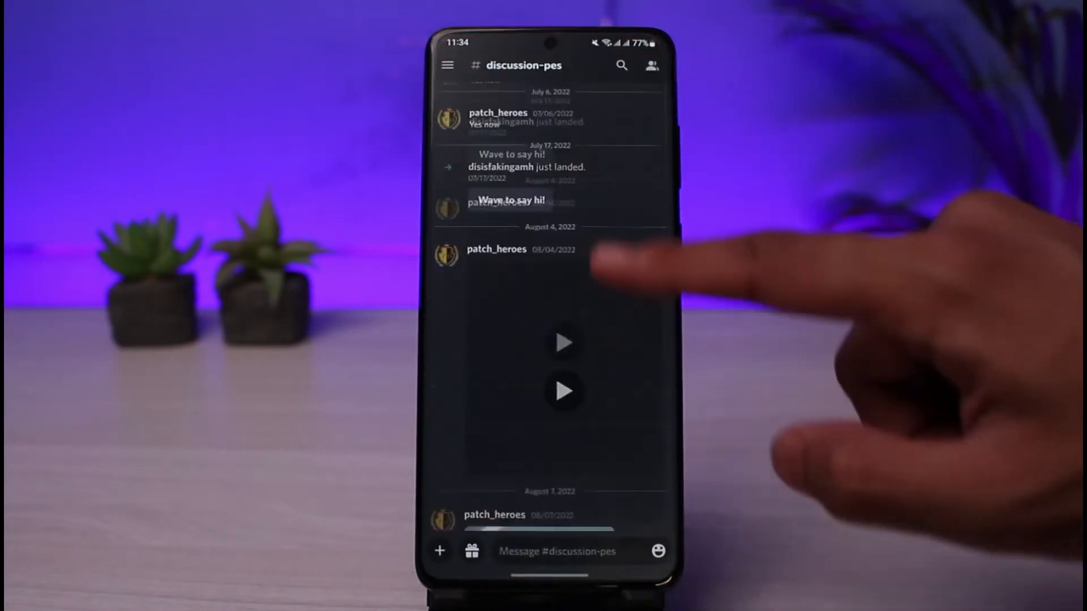
{"action": "scroll", "scroll_direction": "down", "scroll_amount": 3}
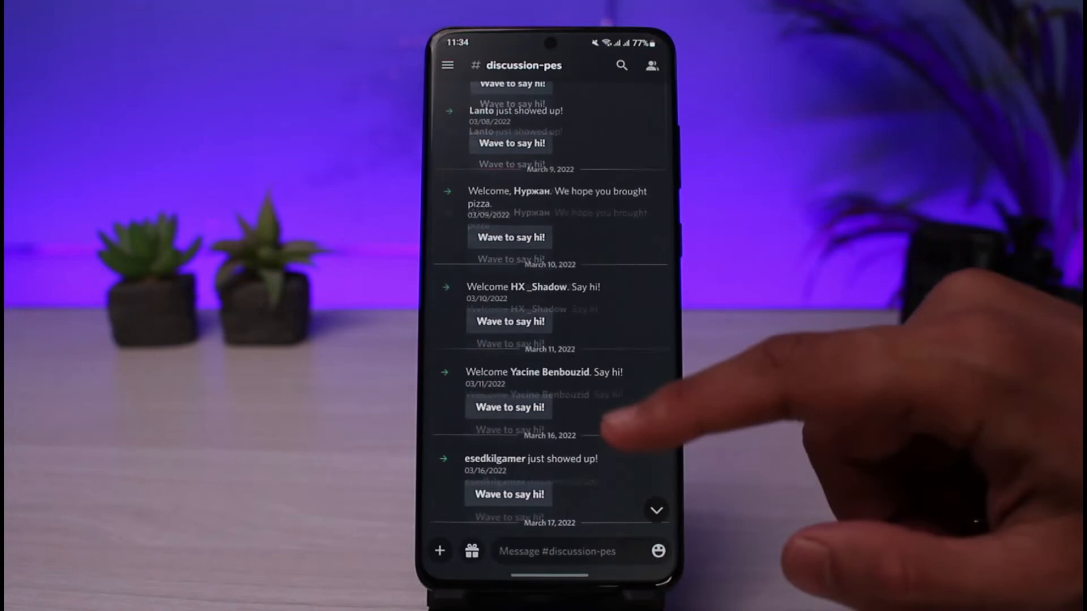
{"action": "scroll", "scroll_direction": "down", "scroll_amount": 3}
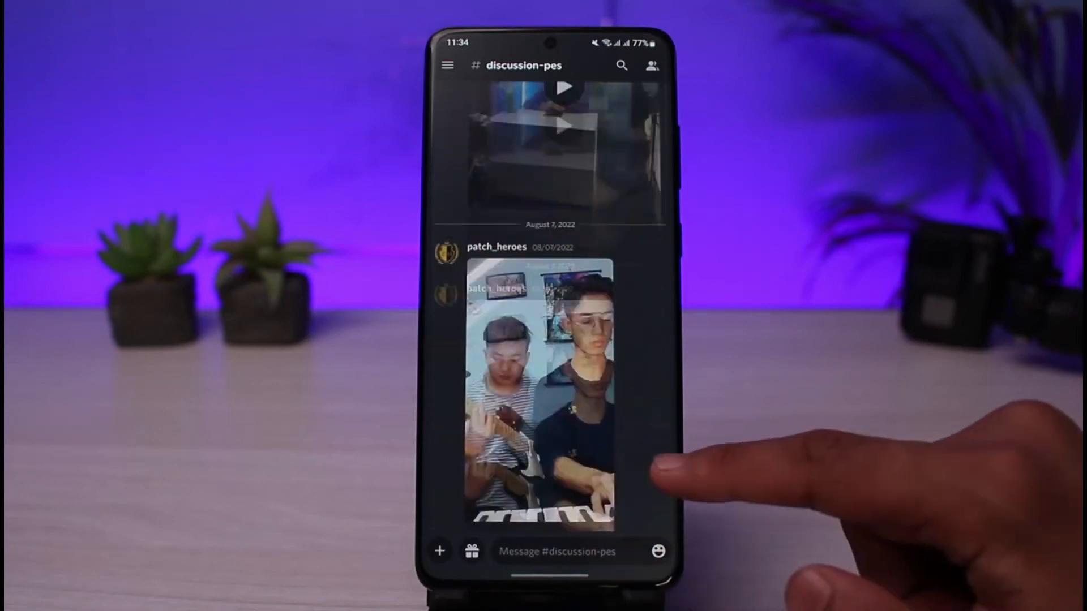
{"action": "left_click", "coordinate": [448, 66]}
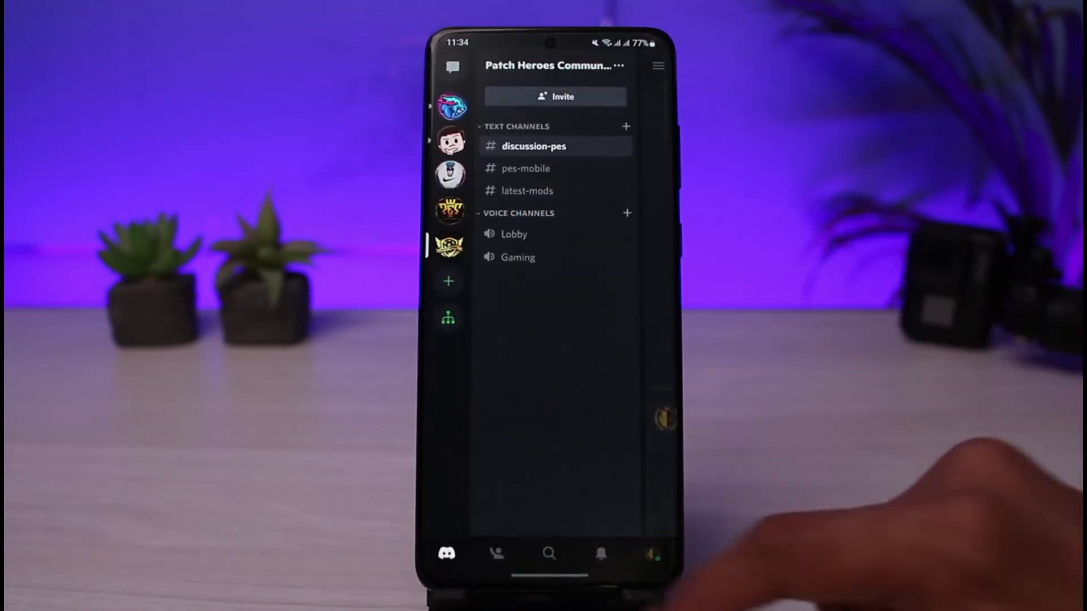
View the Friends list, then reach the Account settings page via the avatar
{"action": "left_click", "coordinate": [496, 554]}
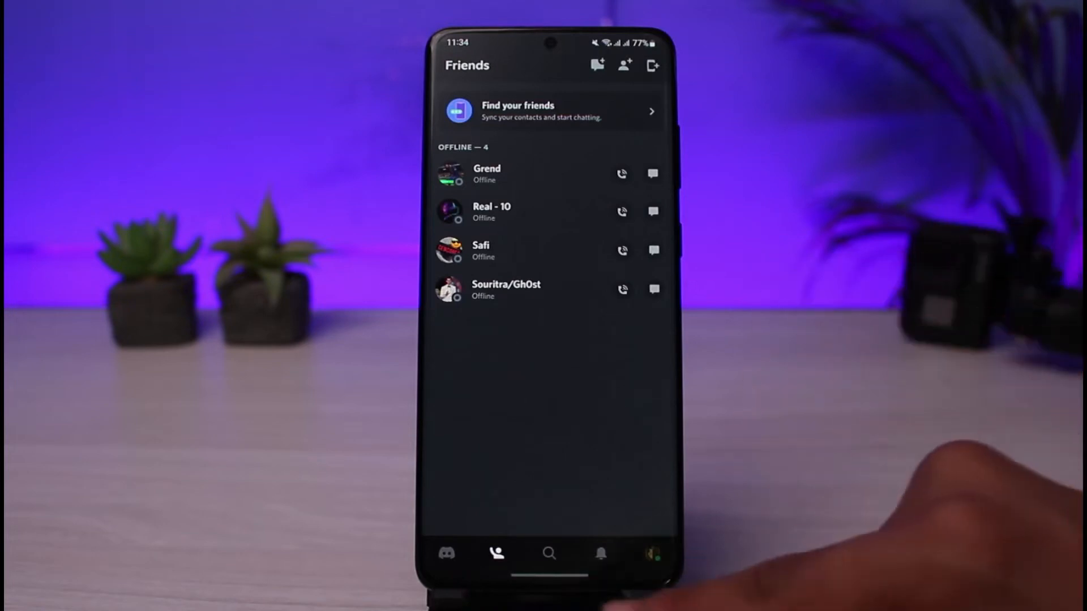
{"action": "left_click", "coordinate": [549, 552]}
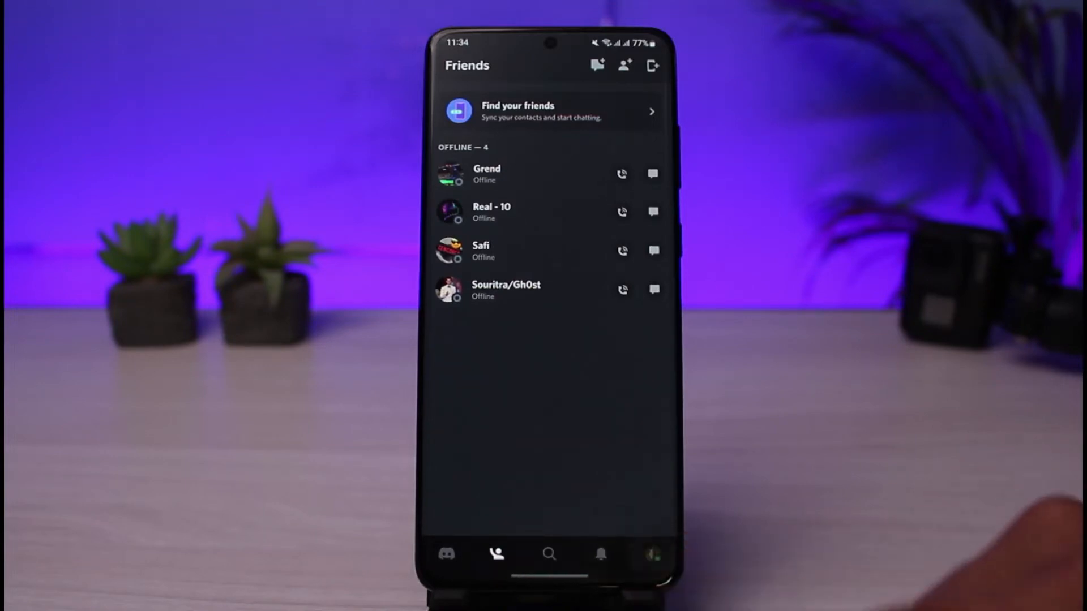
{"action": "left_click", "coordinate": [652, 553]}
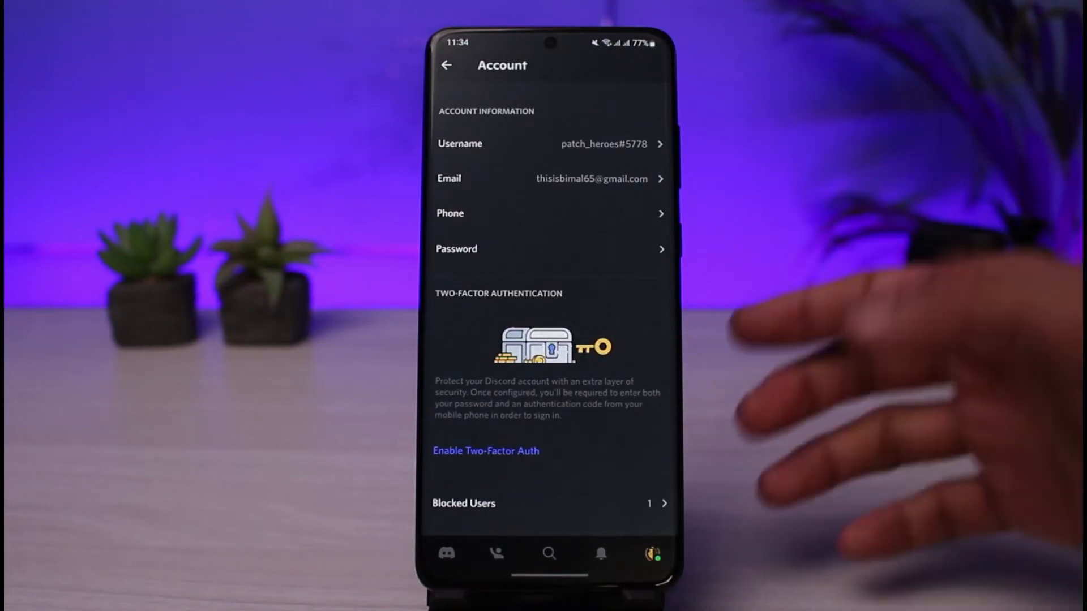
Review the Blocked Users list, then go to Privacy & Safety settings
{"action": "left_click", "coordinate": [548, 502]}
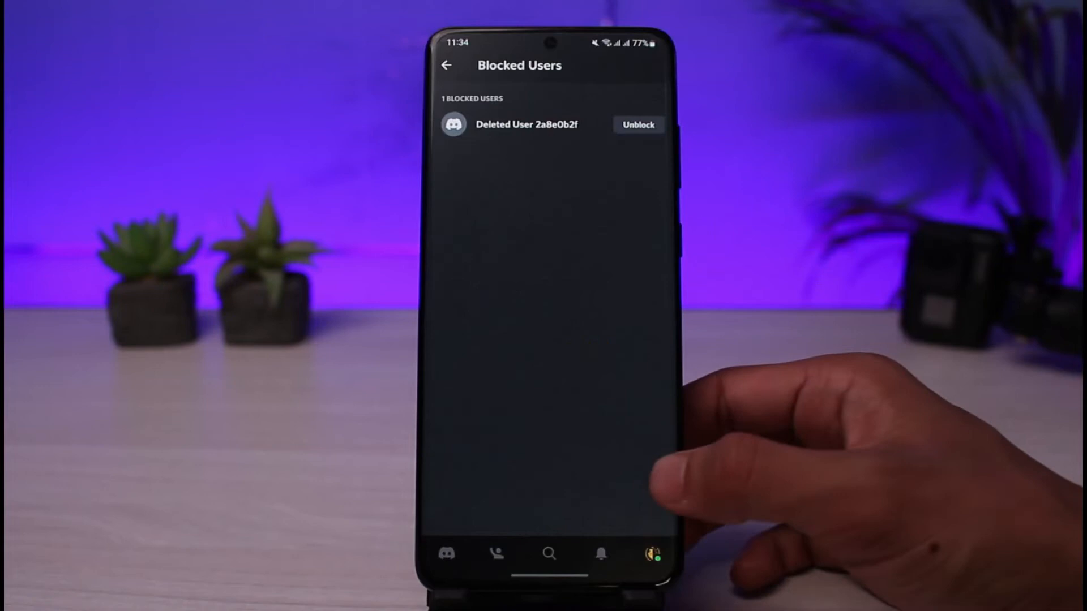
{"action": "left_click", "coordinate": [447, 65]}
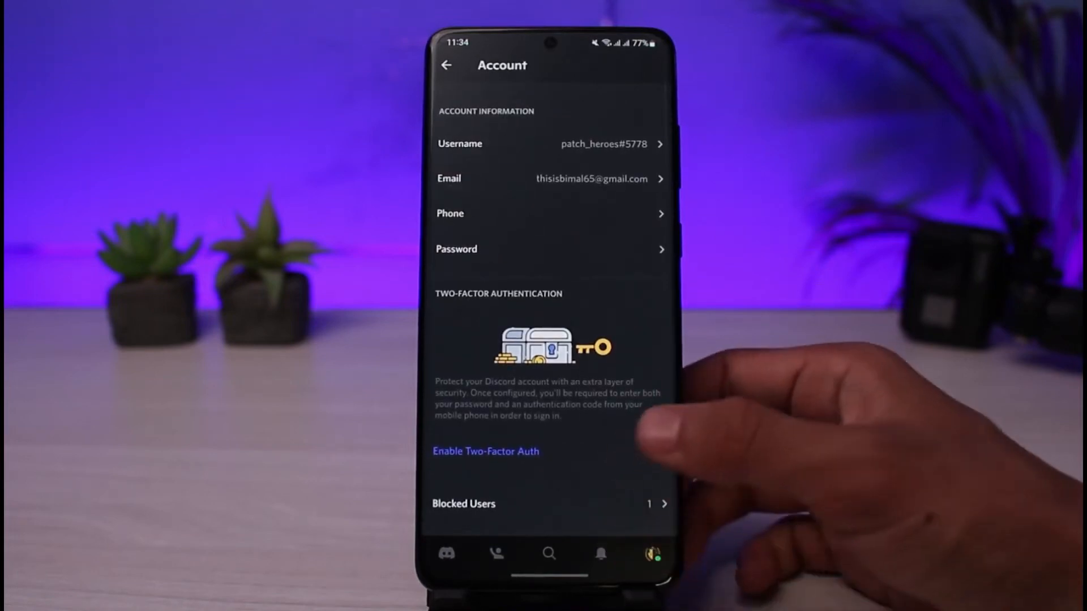
{"action": "left_click", "coordinate": [447, 65]}
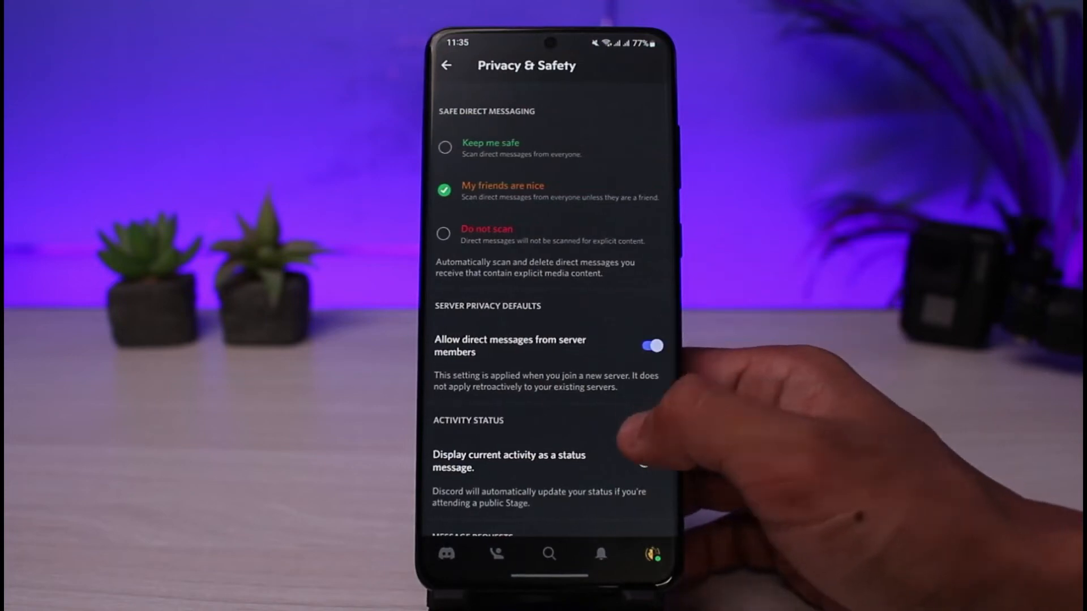
Check Connections (Facebook, Spotify) and Friend Requests permissions, returning to the settings list
{"action": "left_click", "coordinate": [446, 65]}
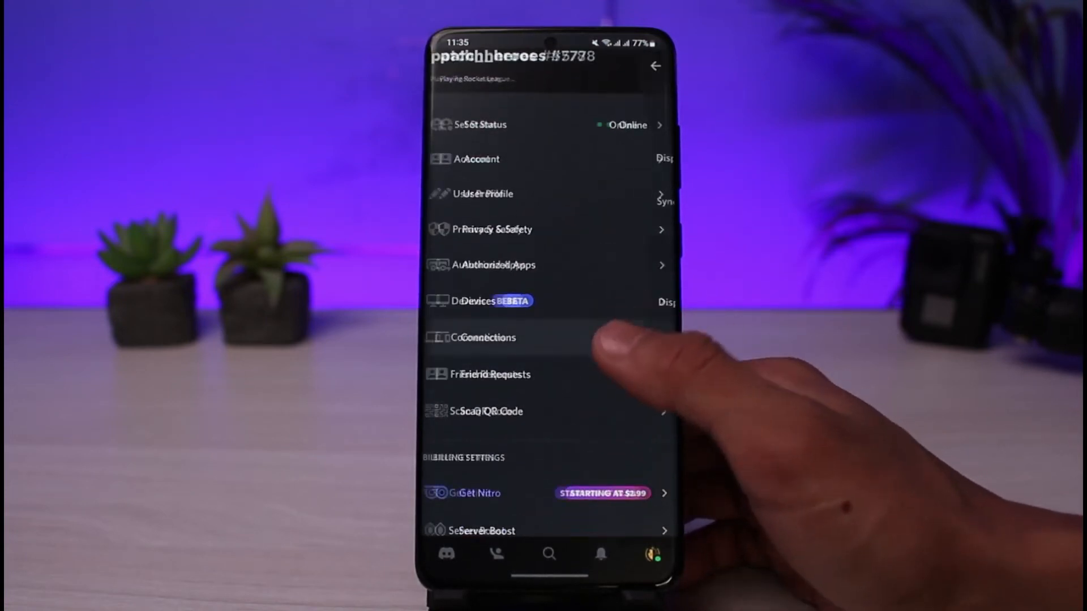
{"action": "left_click", "coordinate": [483, 338]}
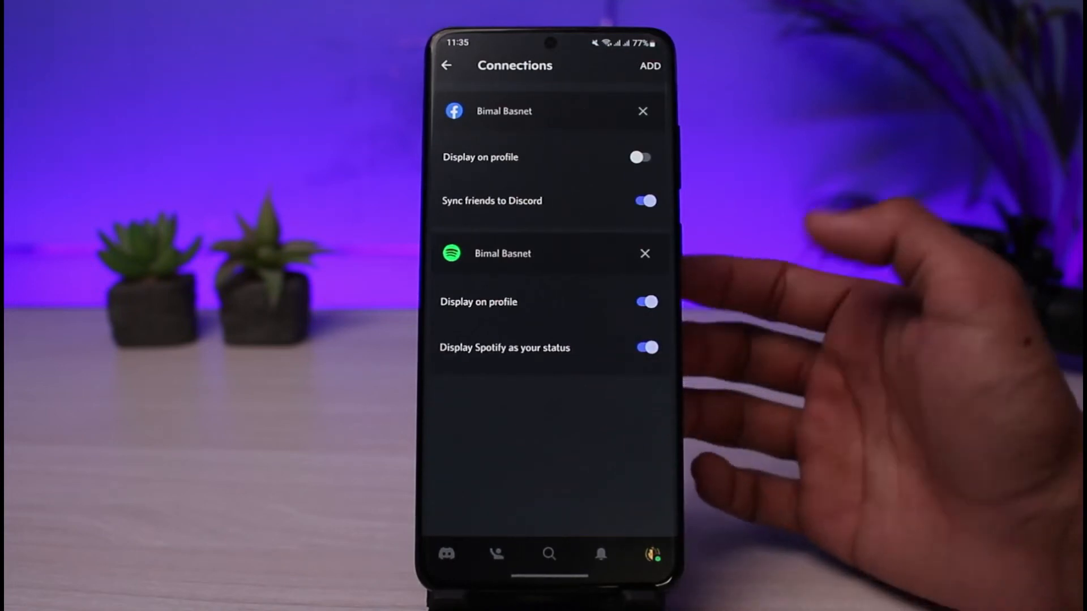
{"action": "left_click", "coordinate": [448, 65]}
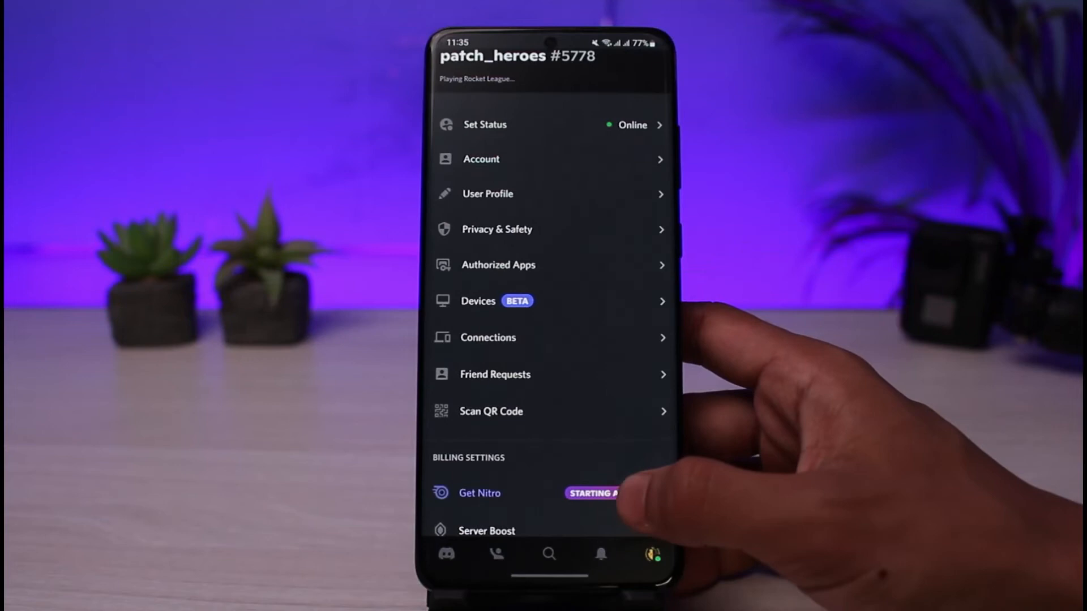
{"action": "left_click", "coordinate": [495, 374]}
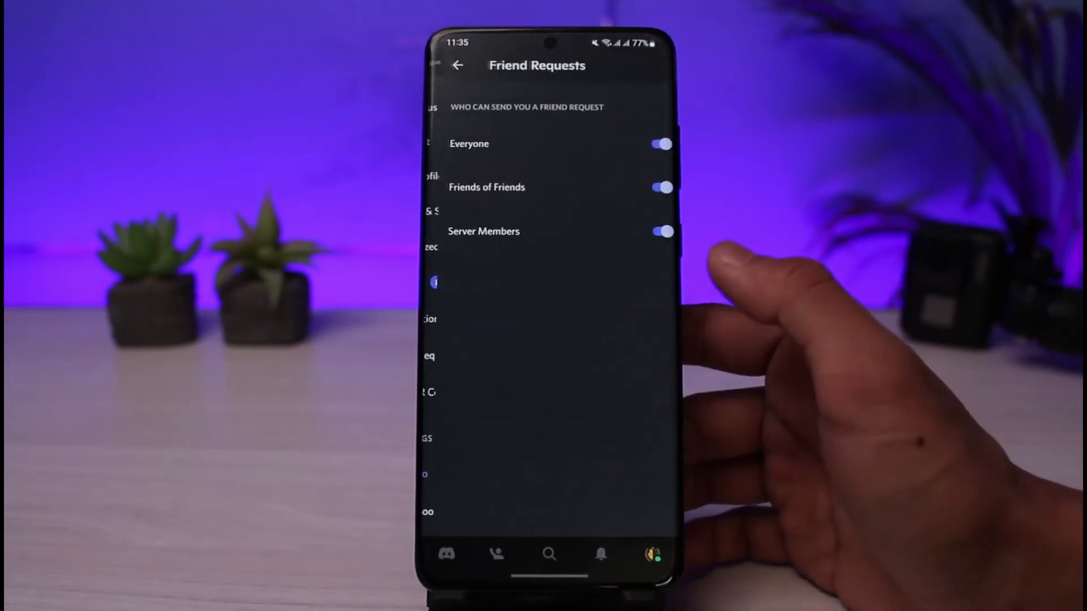
{"action": "left_click", "coordinate": [457, 66]}
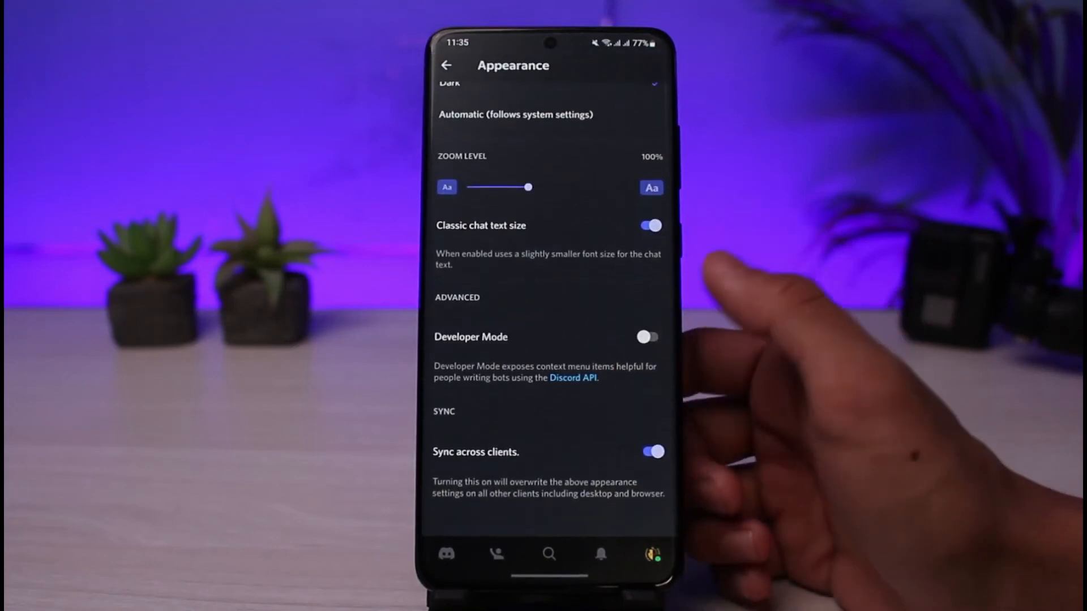
Back out of Appearance and scroll to the bottom of User Settings (support, log out, build info)
{"action": "left_click", "coordinate": [447, 66]}
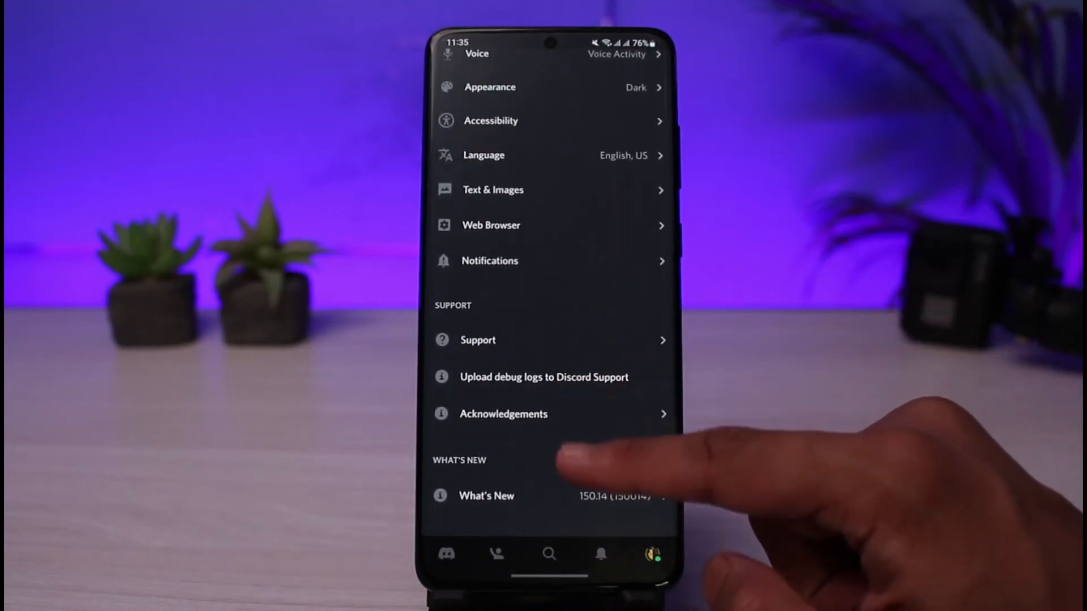
{"action": "scroll", "scroll_direction": "down", "scroll_amount": 3}
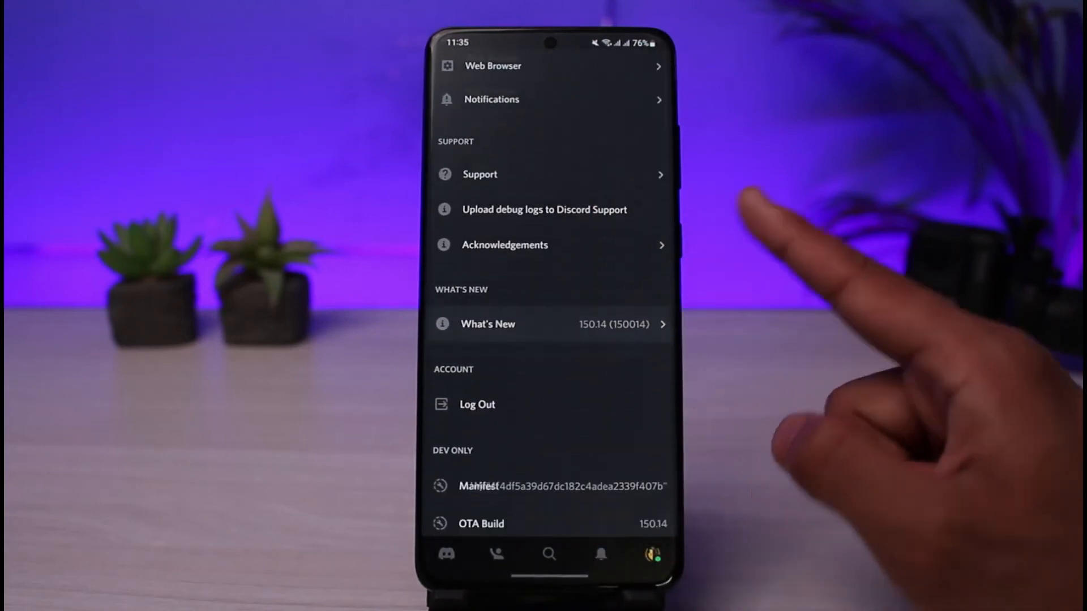
{"action": "scroll", "scroll_direction": "down", "scroll_amount": 3}
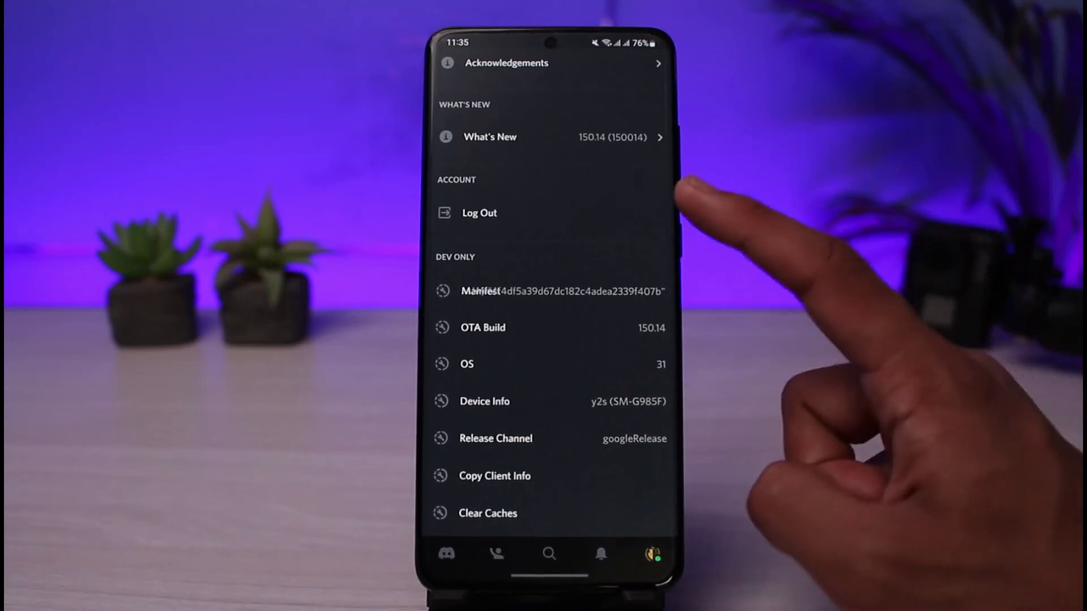
{"action": "scroll", "scroll_direction": "down", "scroll_amount": 3}
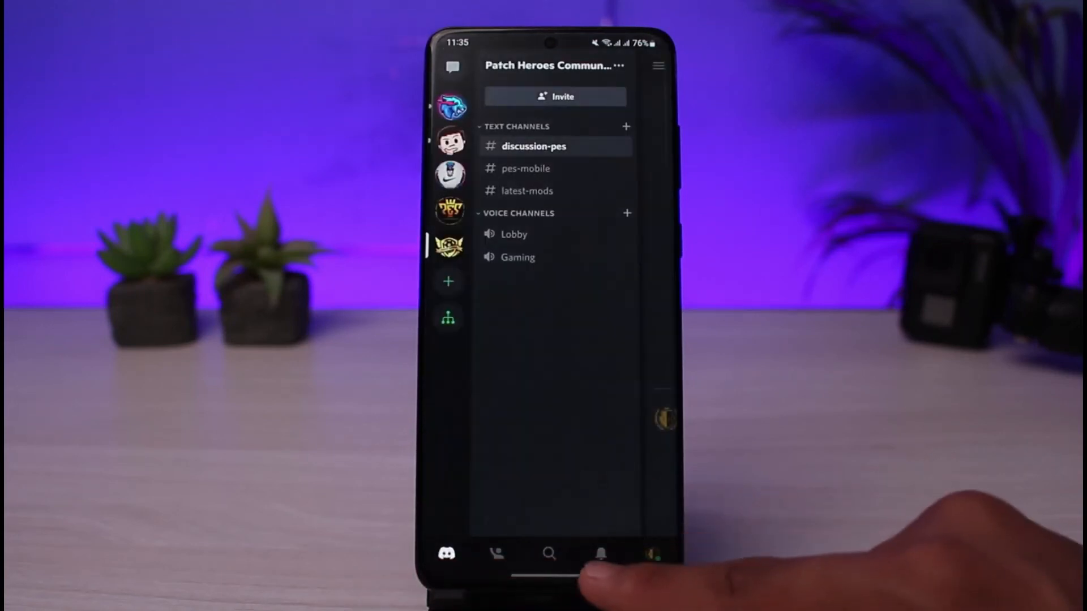
View Notifications, then the Mentions tab showing no recent mentions
{"action": "left_click", "coordinate": [600, 553]}
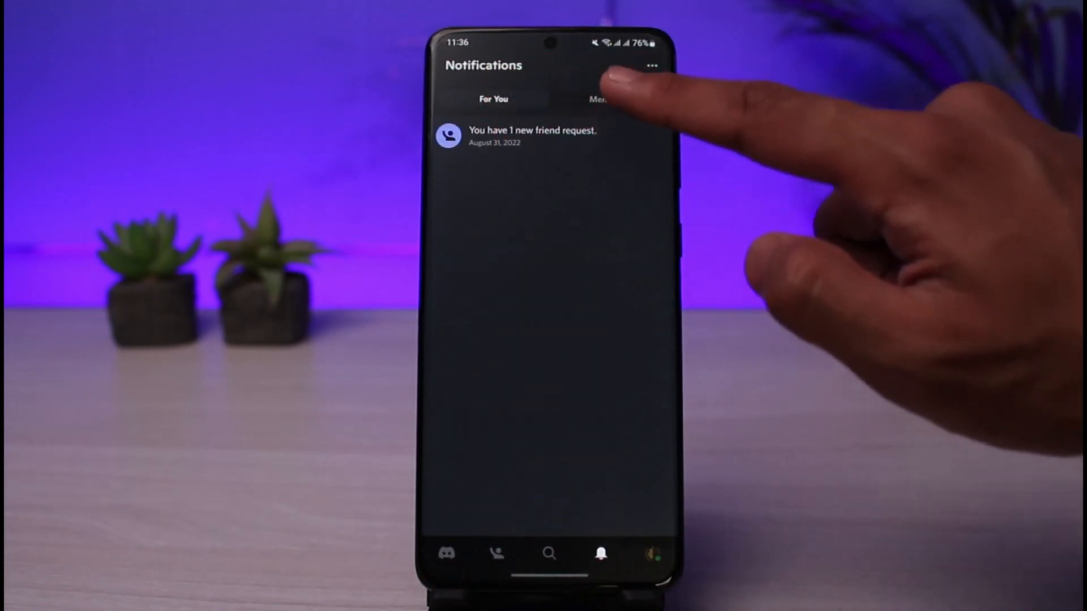
{"action": "left_click", "coordinate": [606, 99]}
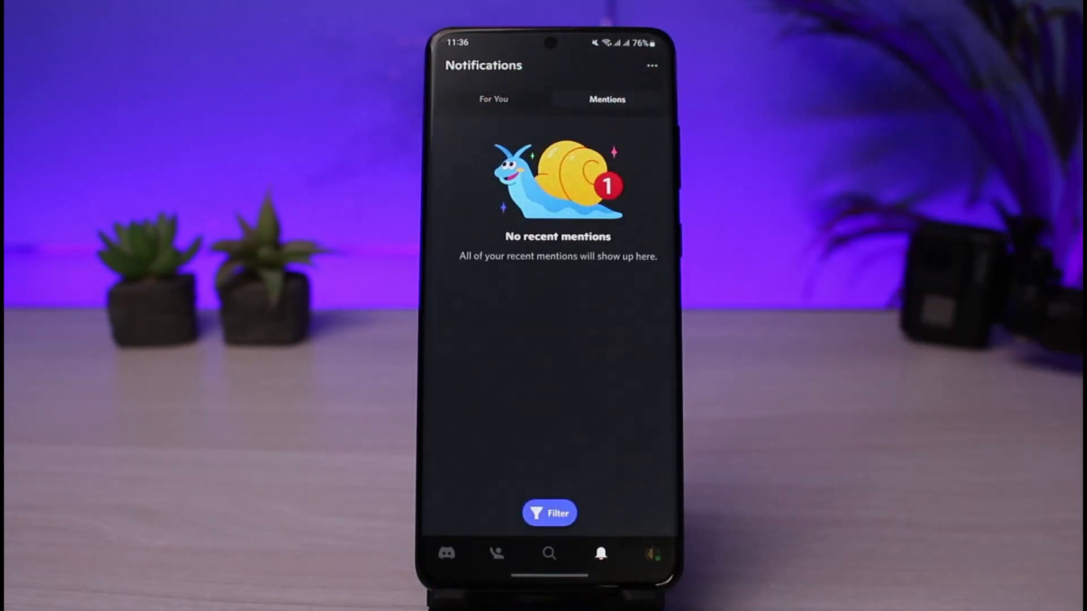